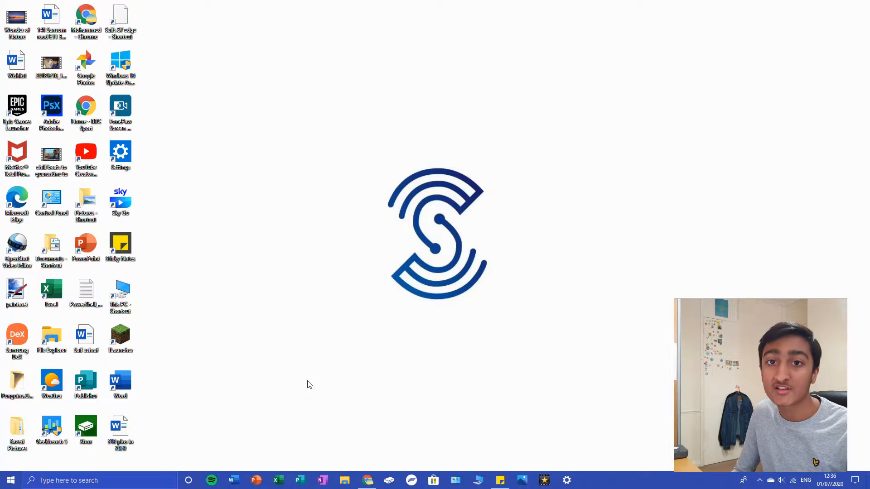
- Launch Chrome from the desktop onto the Edit Any Website tool page
click(367, 480)
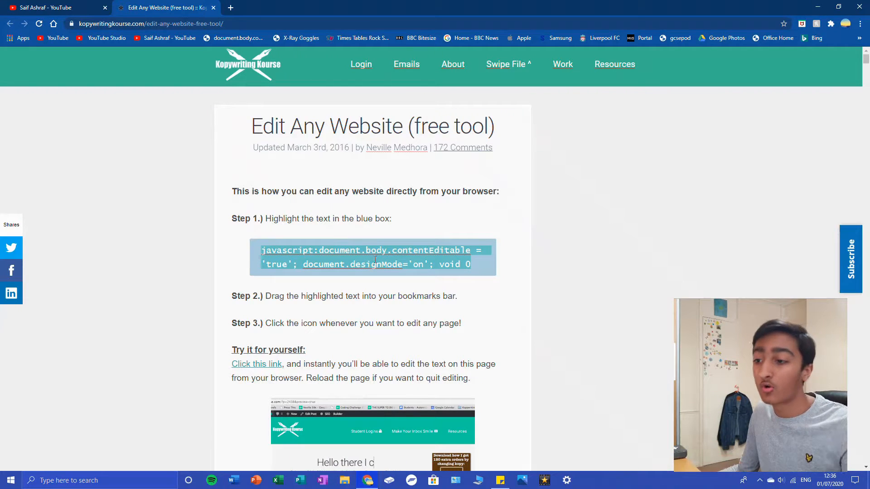
text(an type whatever)
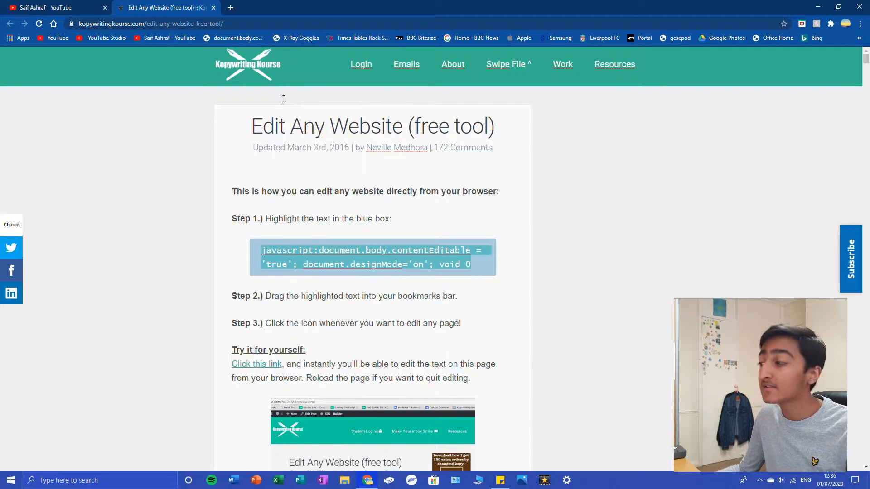
mouse_move(44, 7)
text(xpensive)
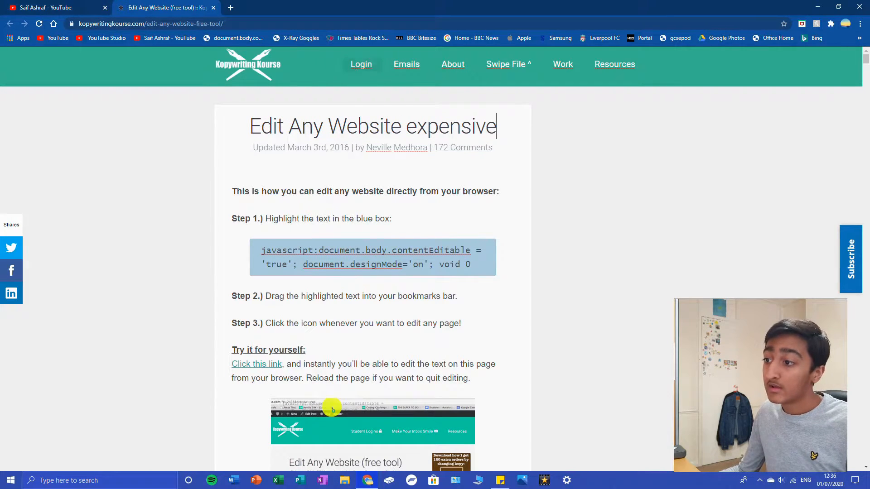
- Finish the heading as 'Edit Any Website expensive tool', then move to the YouTube channel
text(tool)
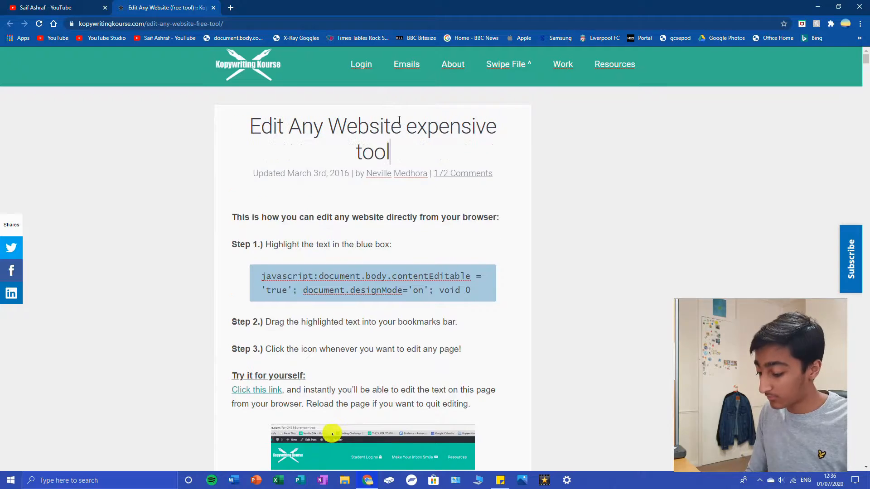
click(55, 7)
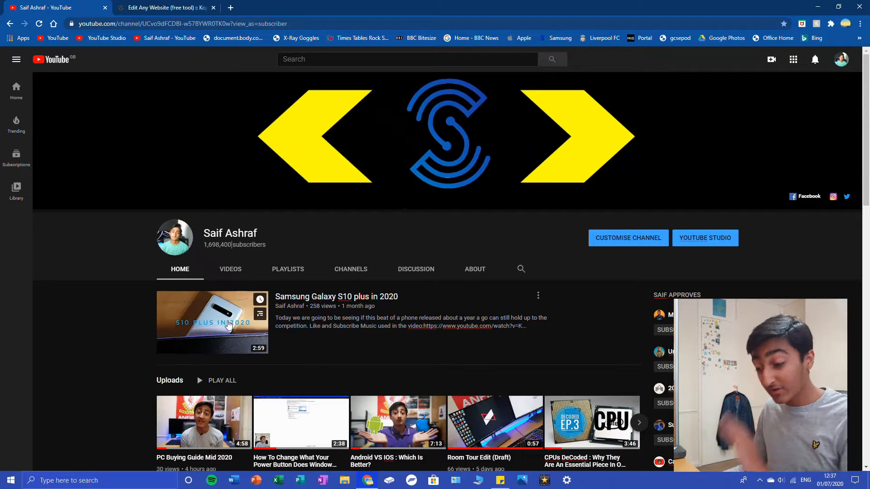
- On the channel's About page, change the view count to 170,587,947
click(474, 269)
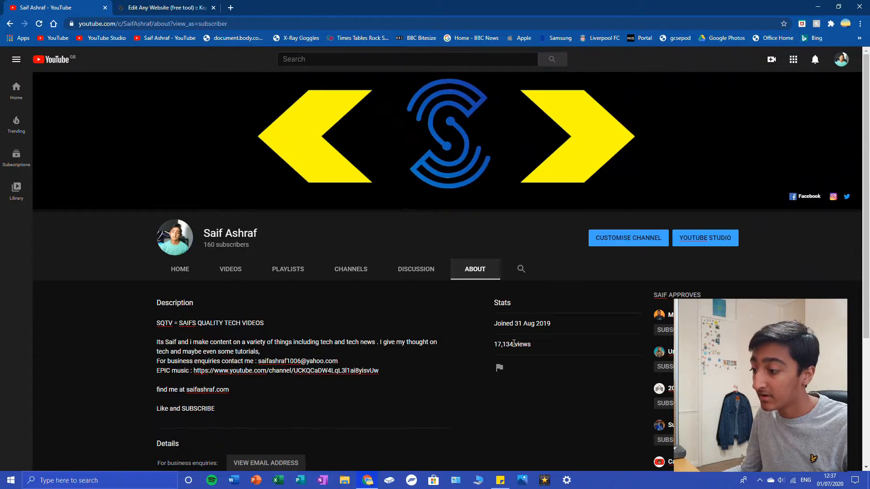
double_click(503, 344)
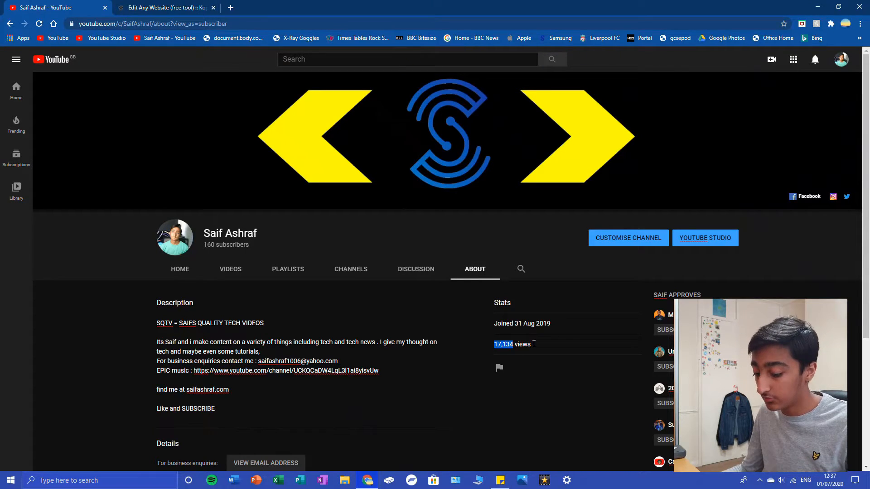
text(170)
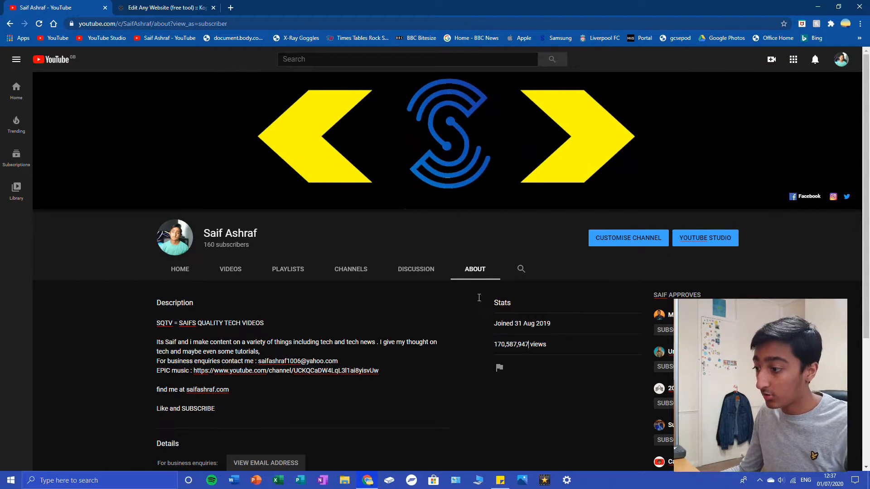
- Remove most of the channel description, then go to Apple's UK site
double_click(175, 302)
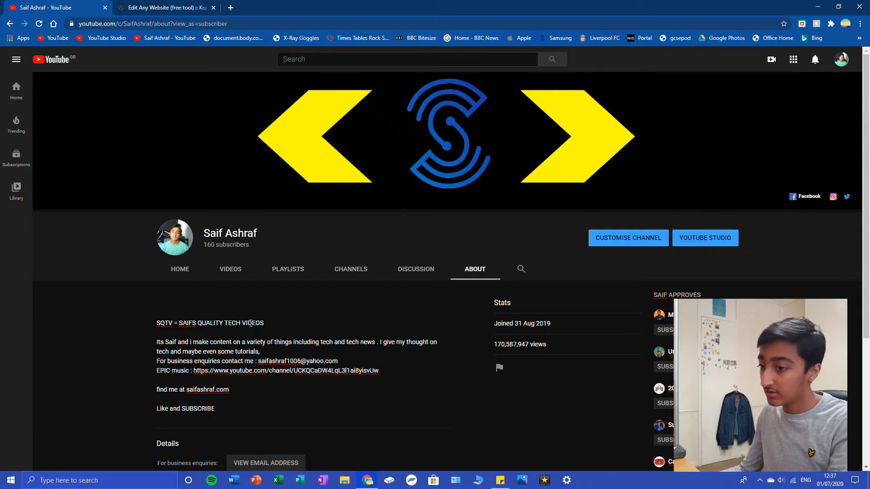
drag(157, 323, 228, 390)
text(S)
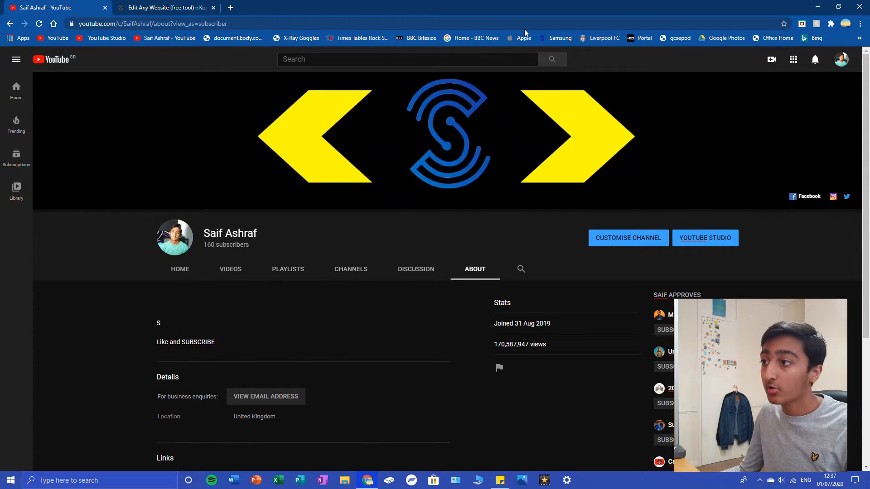
click(523, 38)
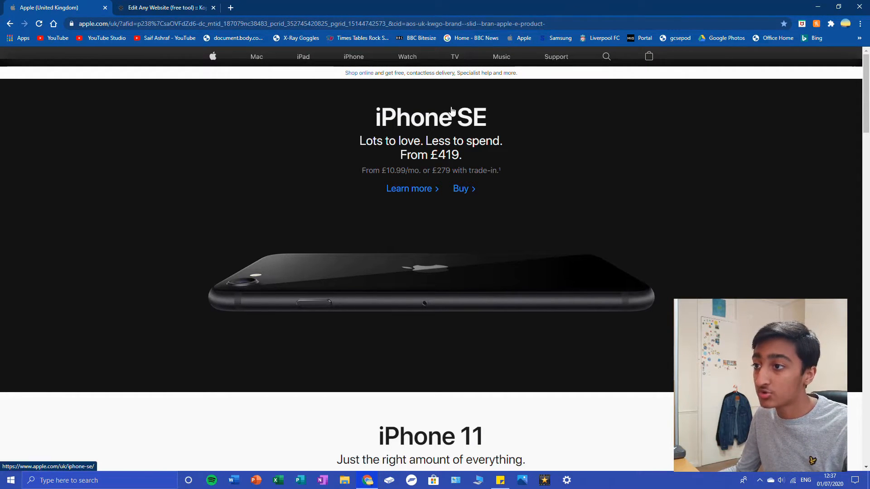
- Rewrite the iPhone SE headline as 'time to sell our old products.'
click(409, 188)
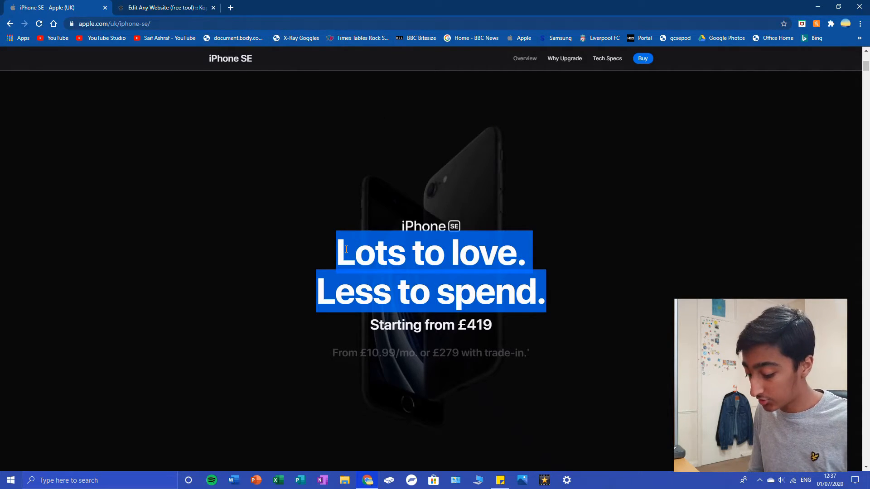
text(time to se)
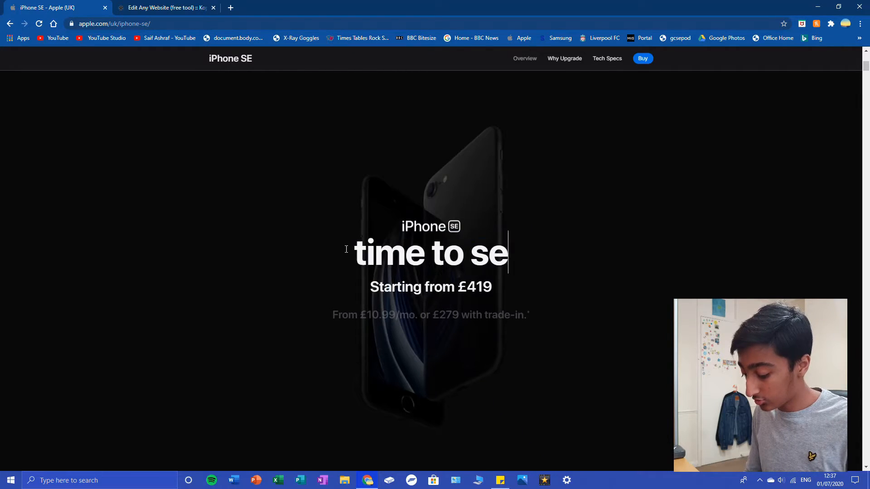
text(ll our old p)
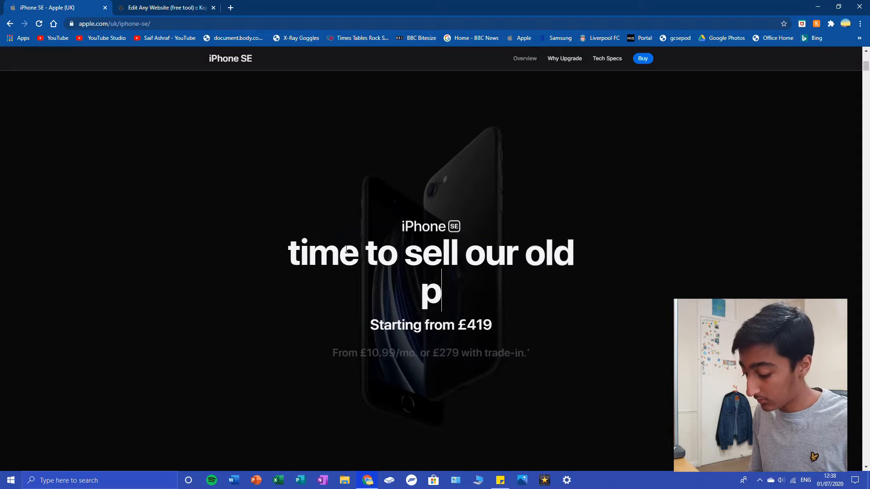
text(roducts)
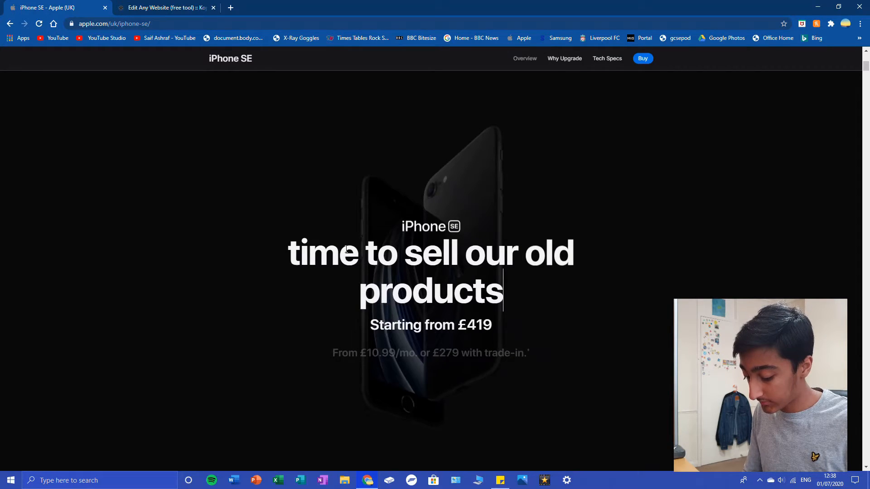
text(.)
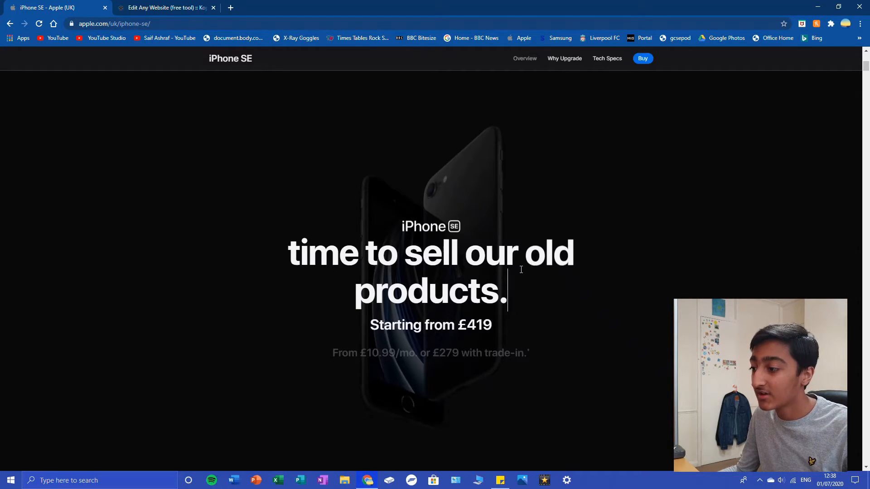
scroll(down, 3)
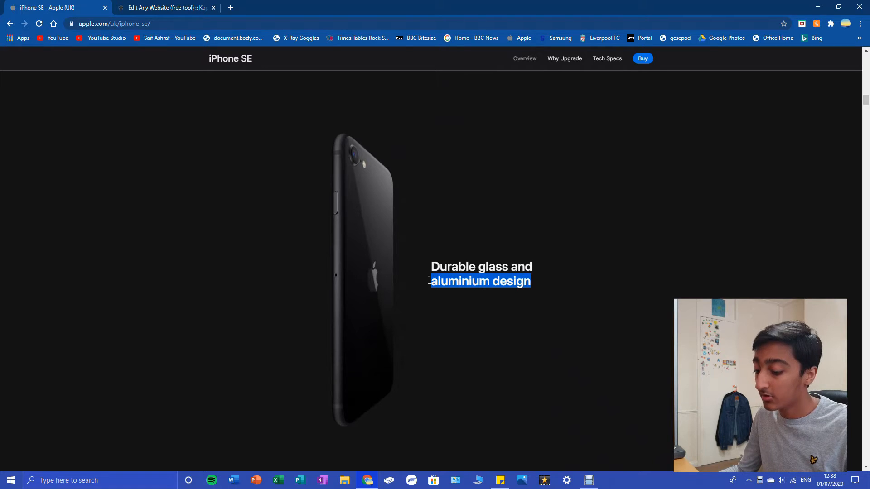
- Extend the chip headline with 'with some salt and vinegar', then go to BBC Bitesize
text(icec)
text(iPhone 11 Pro called. It wants its chip back, wiht some salt)
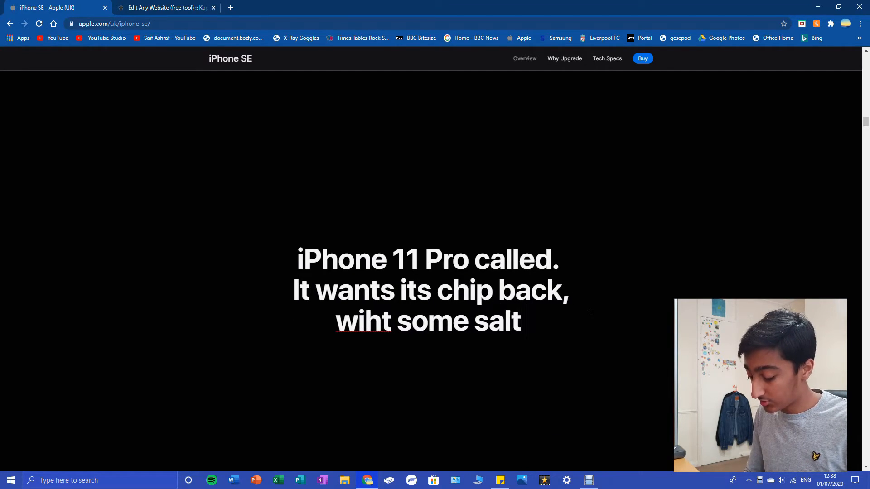
text(and vinegar)
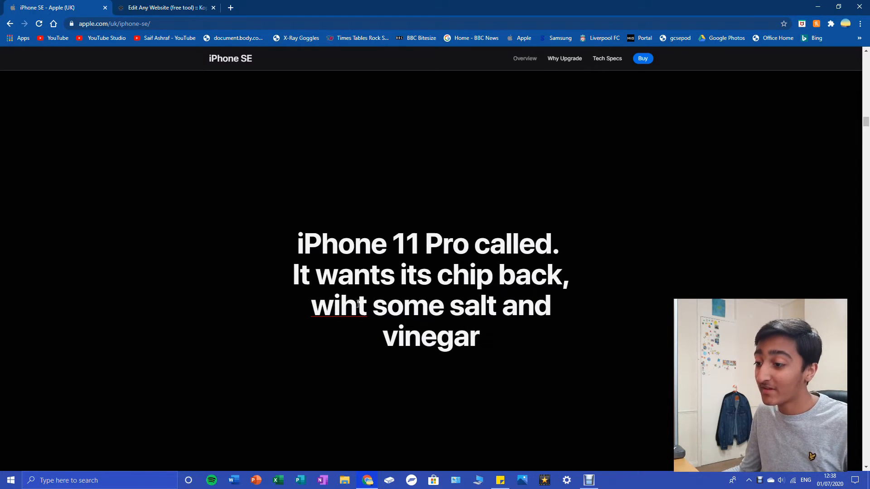
text(with)
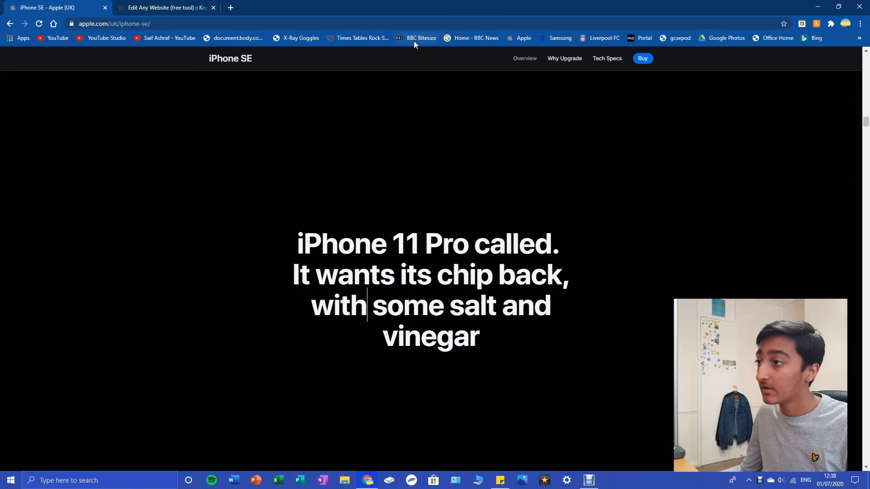
click(416, 38)
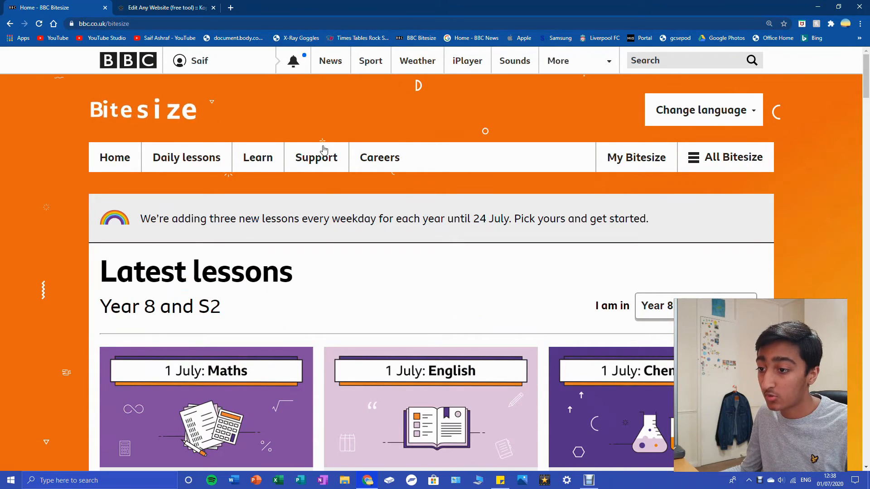
- Replace the Latest lessons heading with 'subscribe to saif ashraf'
double_click(196, 271)
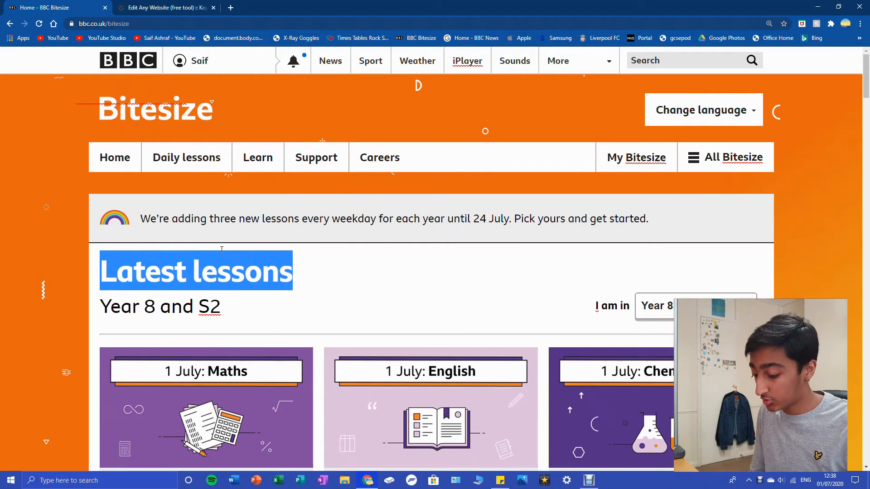
text(subscribe)
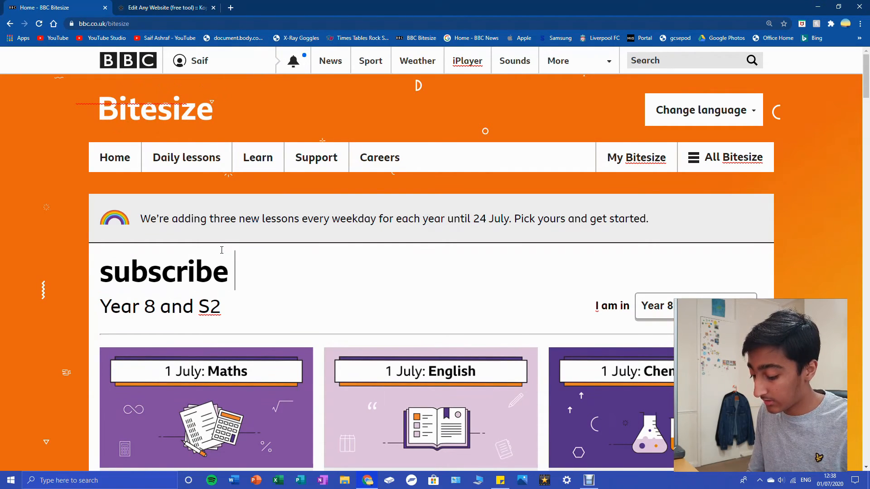
text(to saif ashraf)
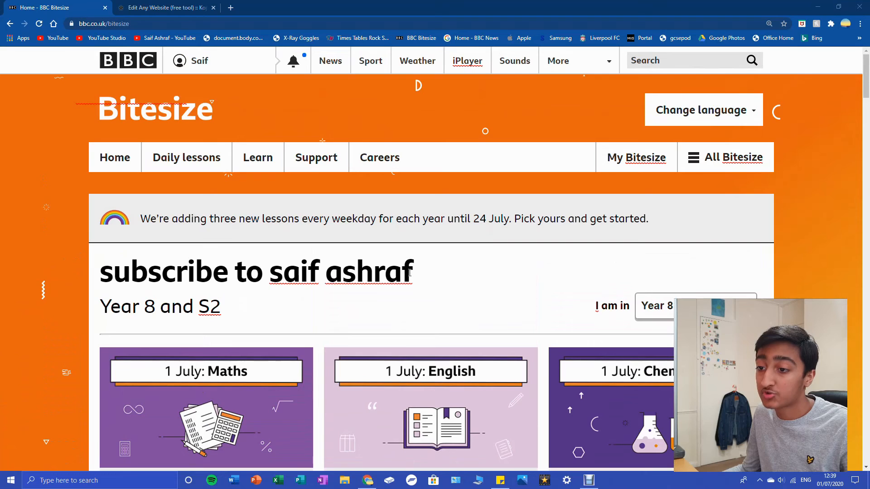
- Replace the Year 8 and S2 subheading with 'saif ashraf'
double_click(367, 271)
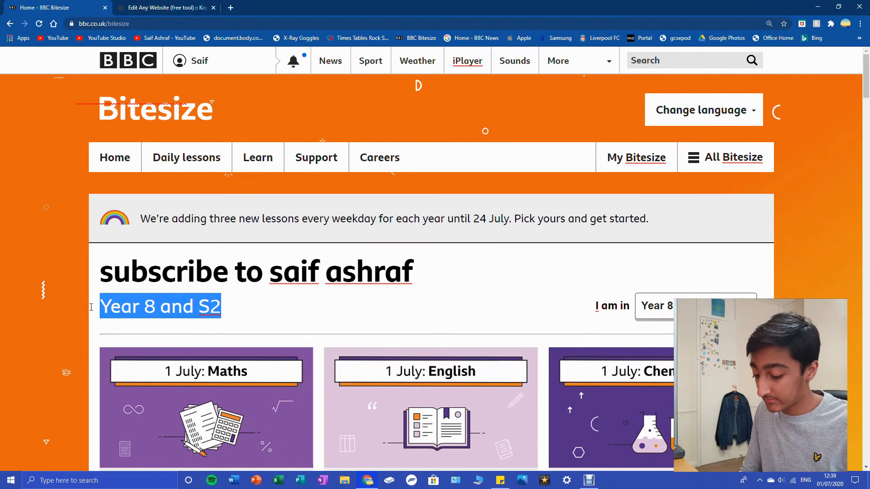
text(saif ashraf)
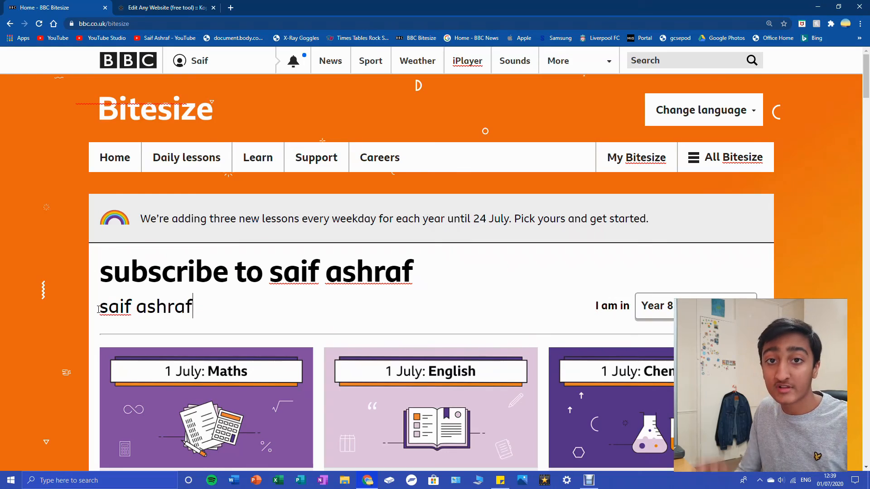